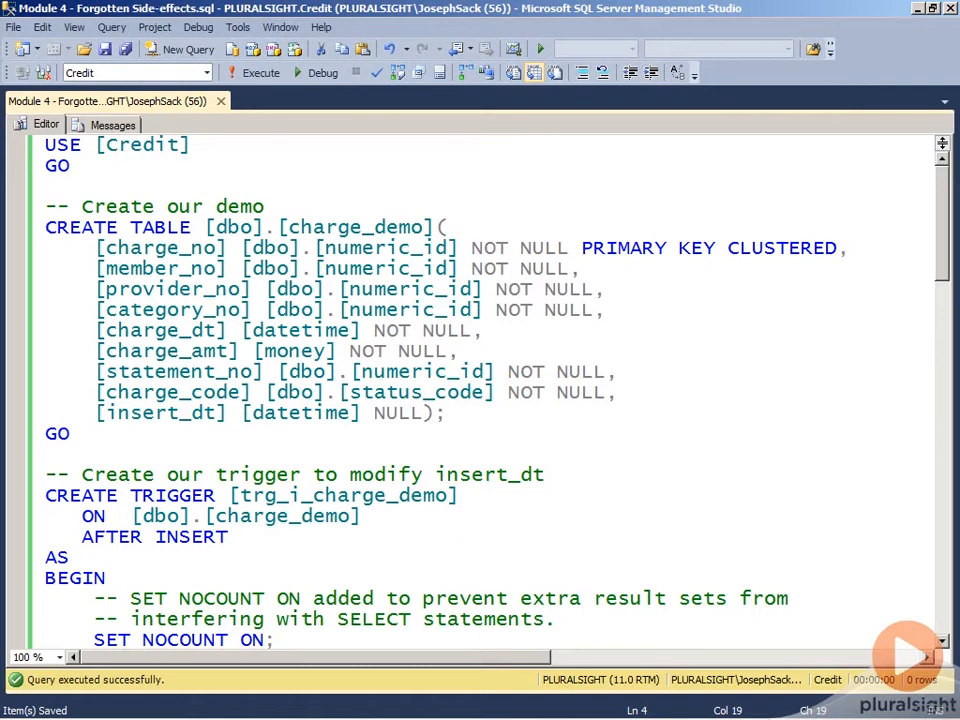
Step: Execute the USE [Credit] and CREATE TABLE [dbo].[charge_demo] batch with its insert_dt datetime column
left_click(266, 206)
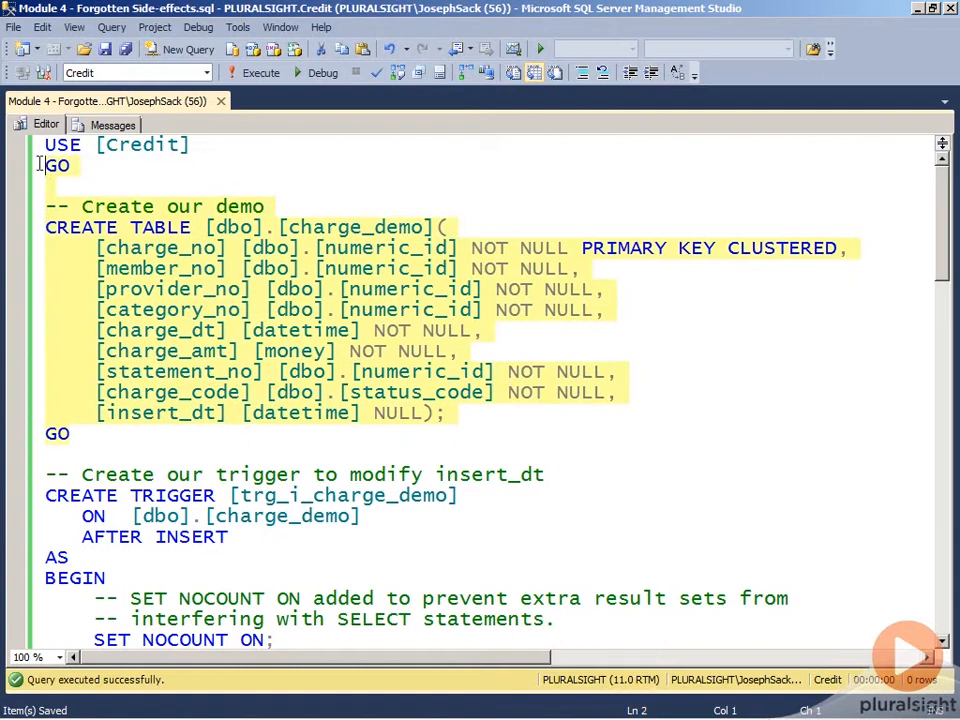
left_click(254, 72)
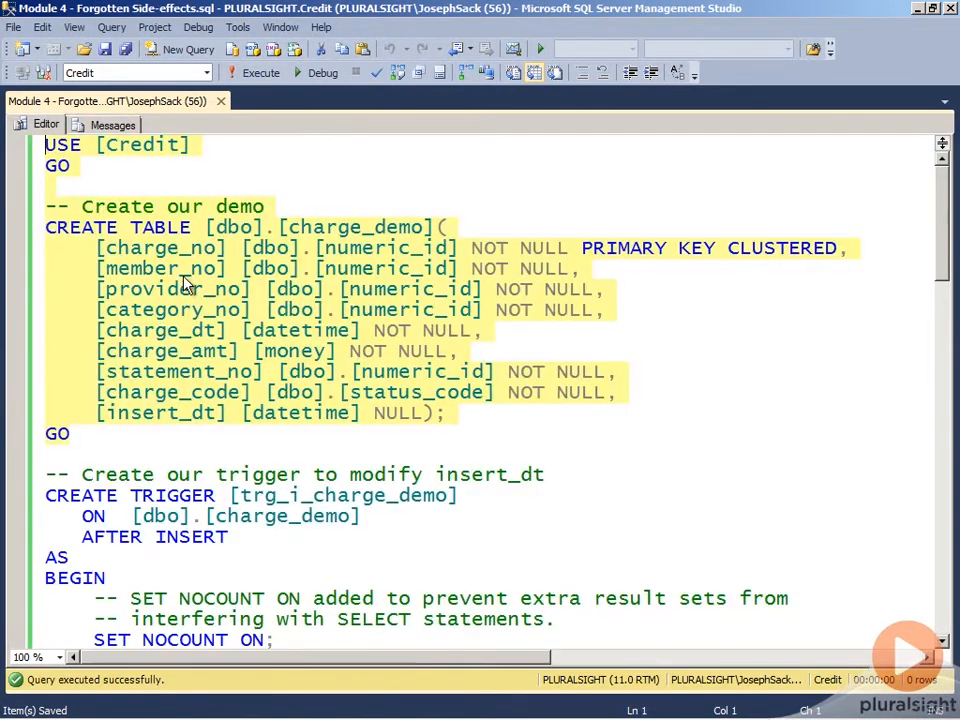
scroll("down", 3)
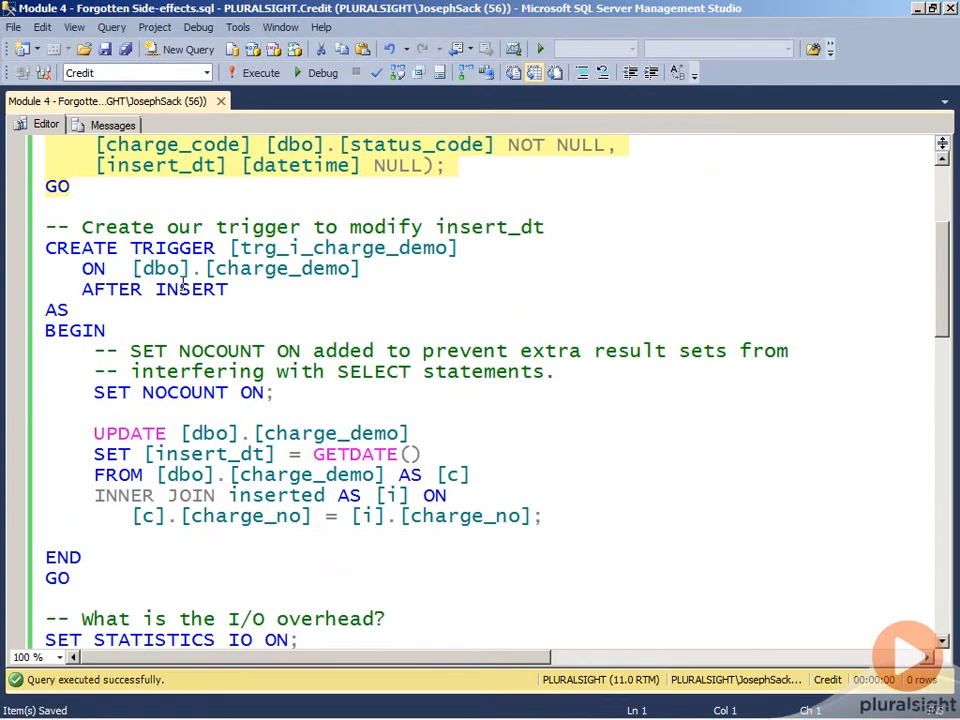
scroll("up", 3)
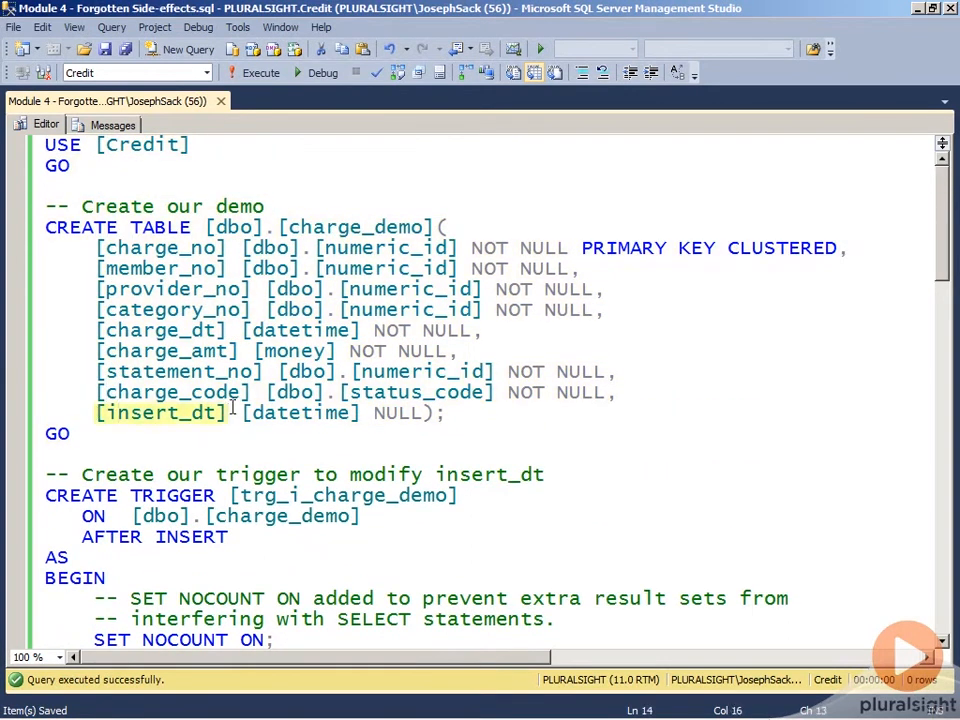
scroll("down", 3)
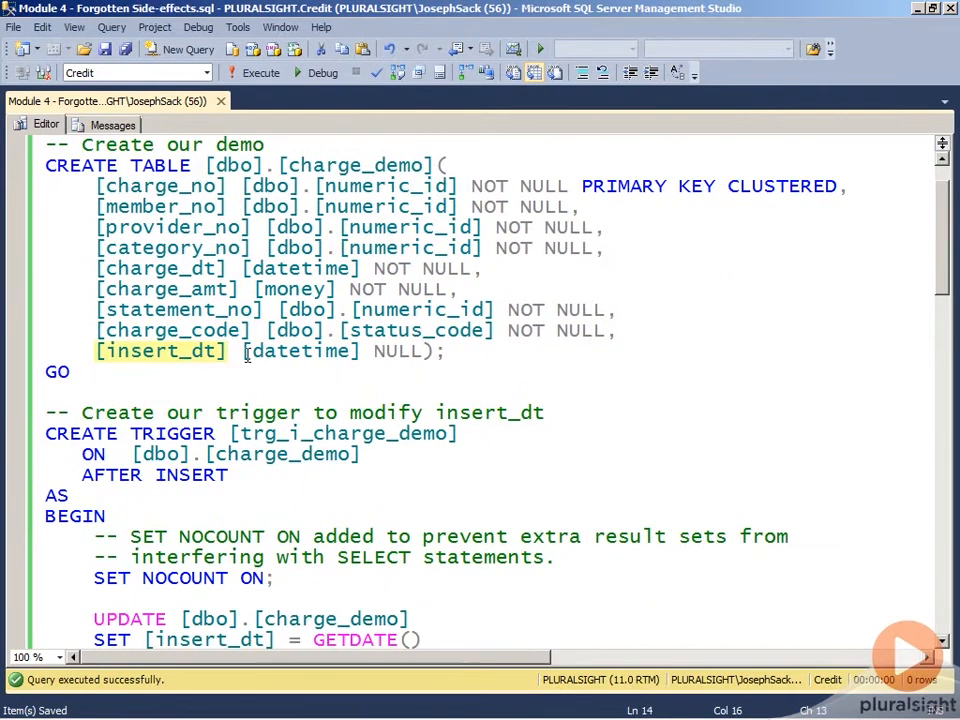
scroll("down", 3)
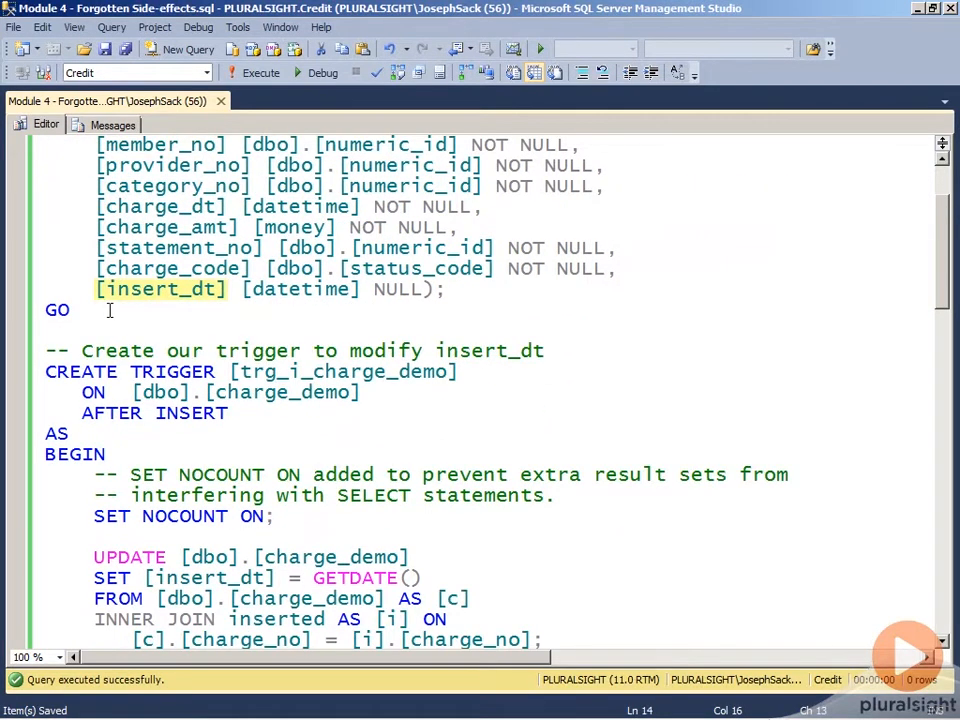
scroll("down", 3)
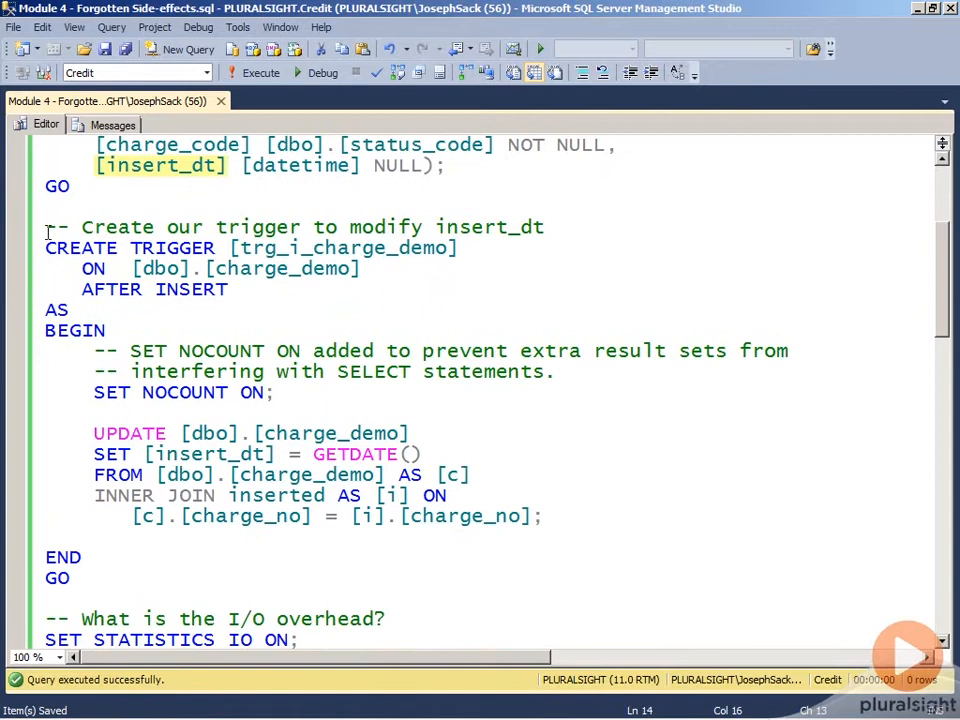
Step: Execute the CREATE TRIGGER [trg_i_charge_demo] batch that sets insert_dt to GETDATE() after insert
left_click_drag(46, 226, 178, 350)
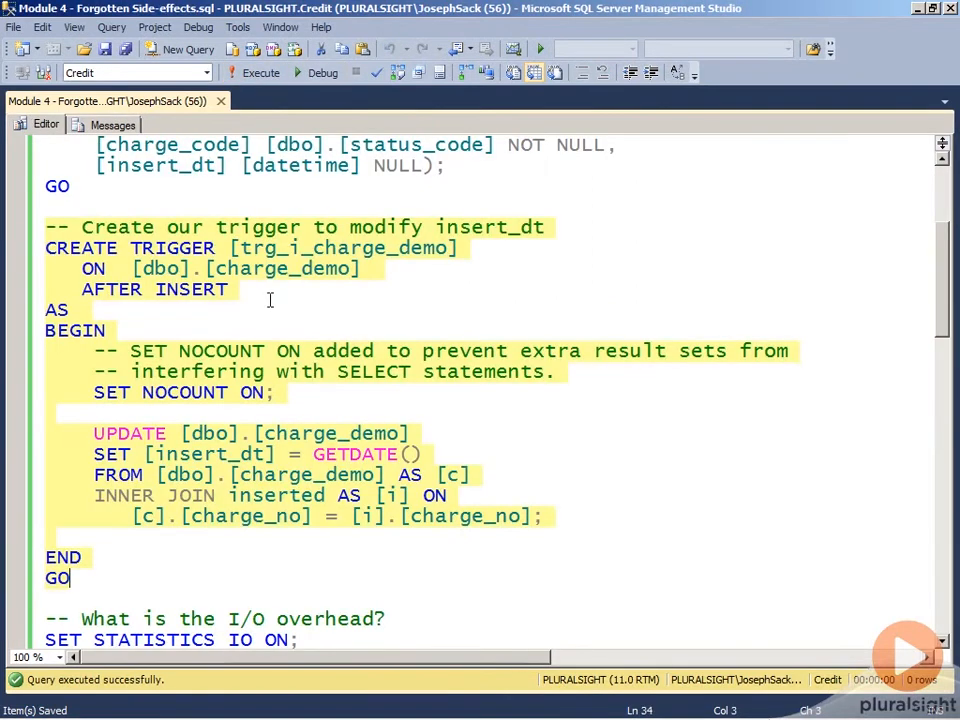
scroll("down", 3)
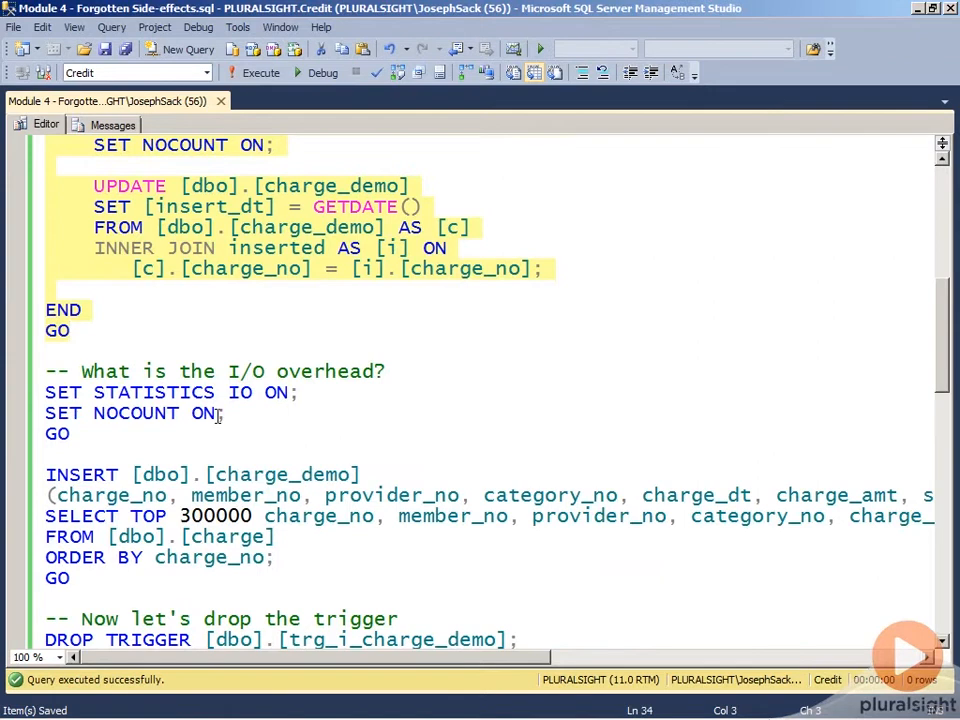
Step: Bring the SET STATISTICS IO ON / SET NOCOUNT ON and INSERT TOP 300000 batches into view
scroll("down", 3)
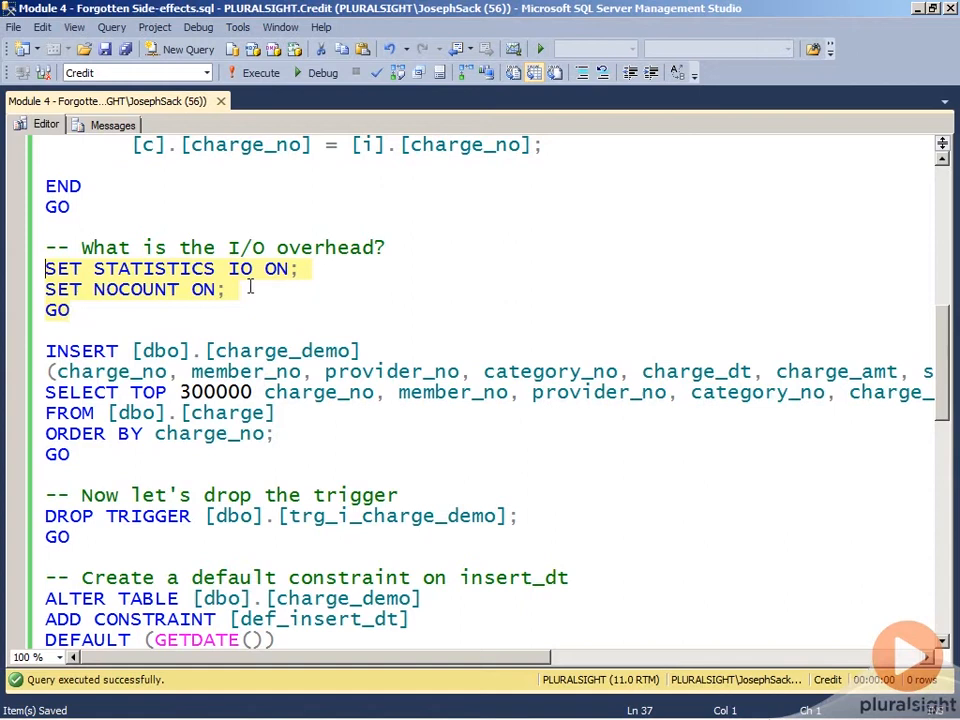
mouse_move(260, 72)
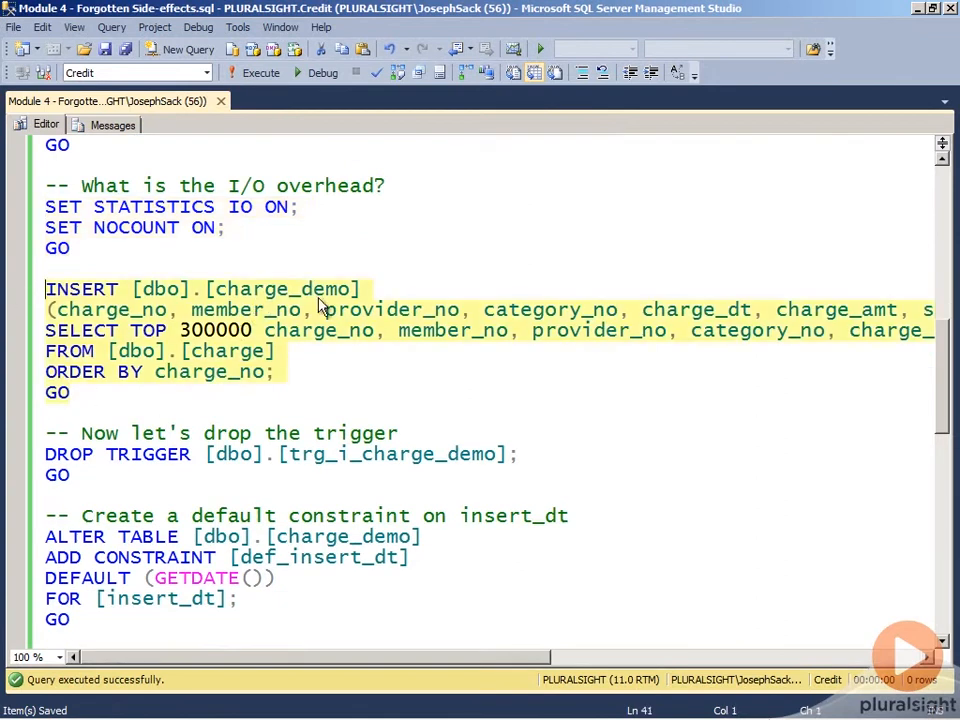
mouse_move(268, 252)
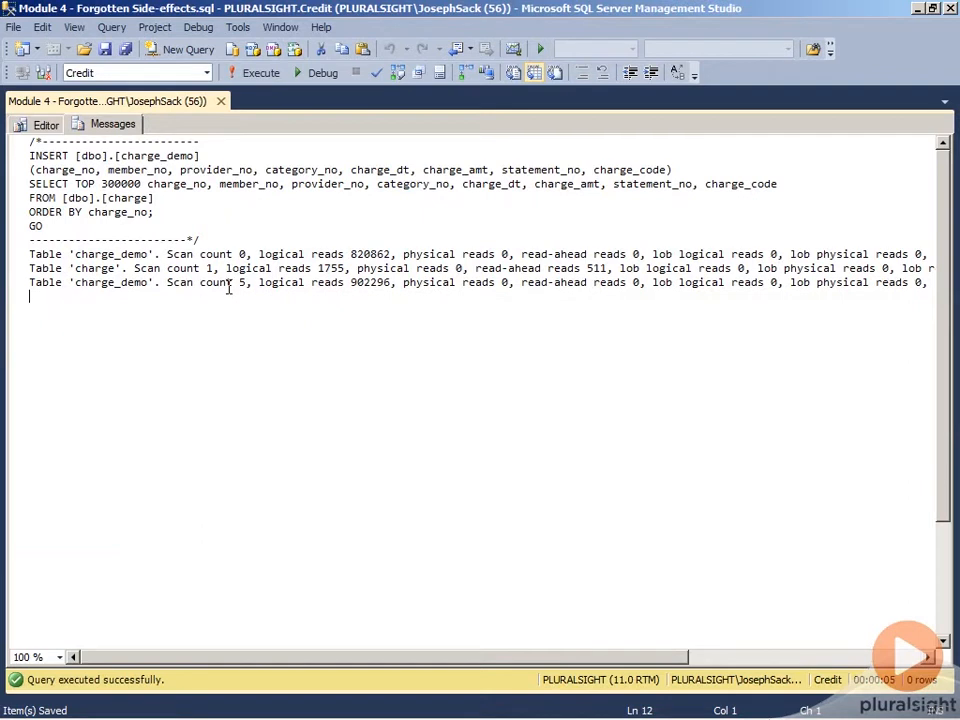
mouse_move(204, 298)
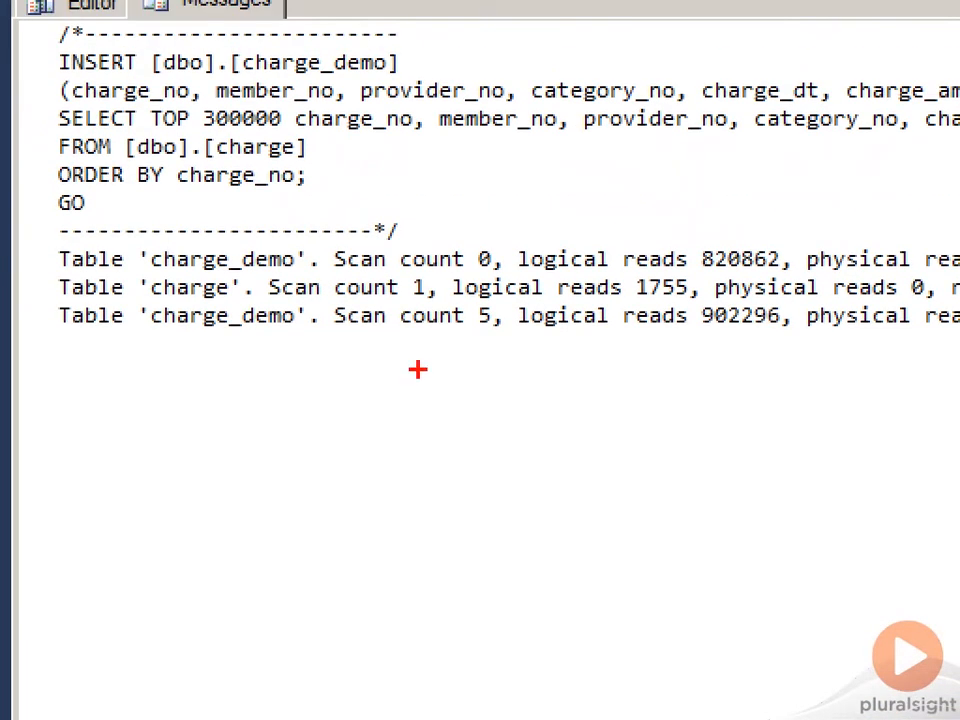
mouse_move(52, 240)
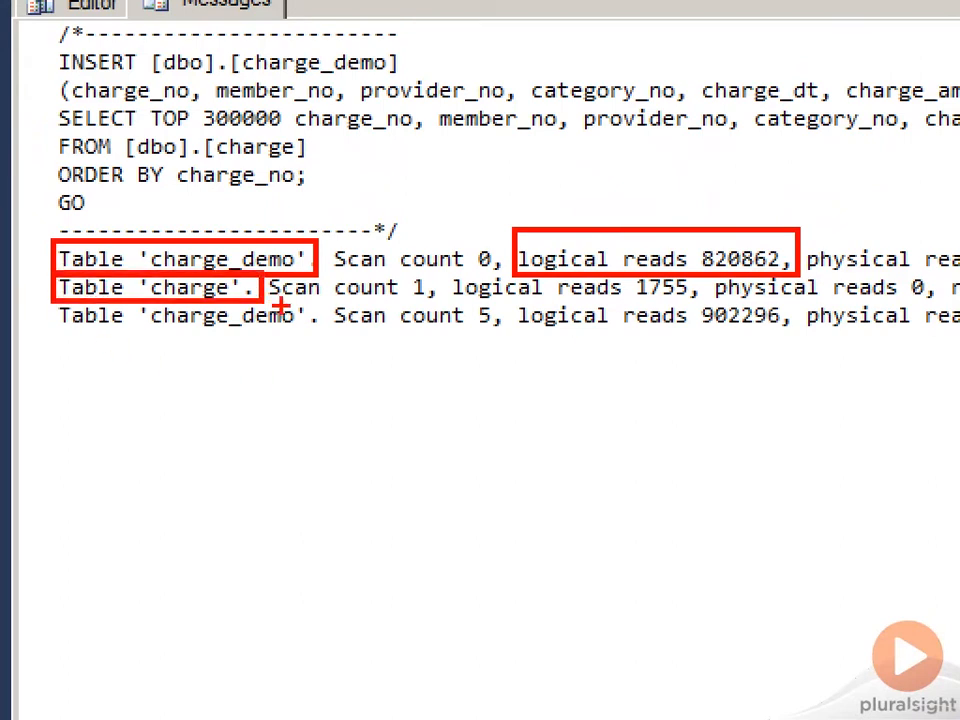
mouse_move(290, 318)
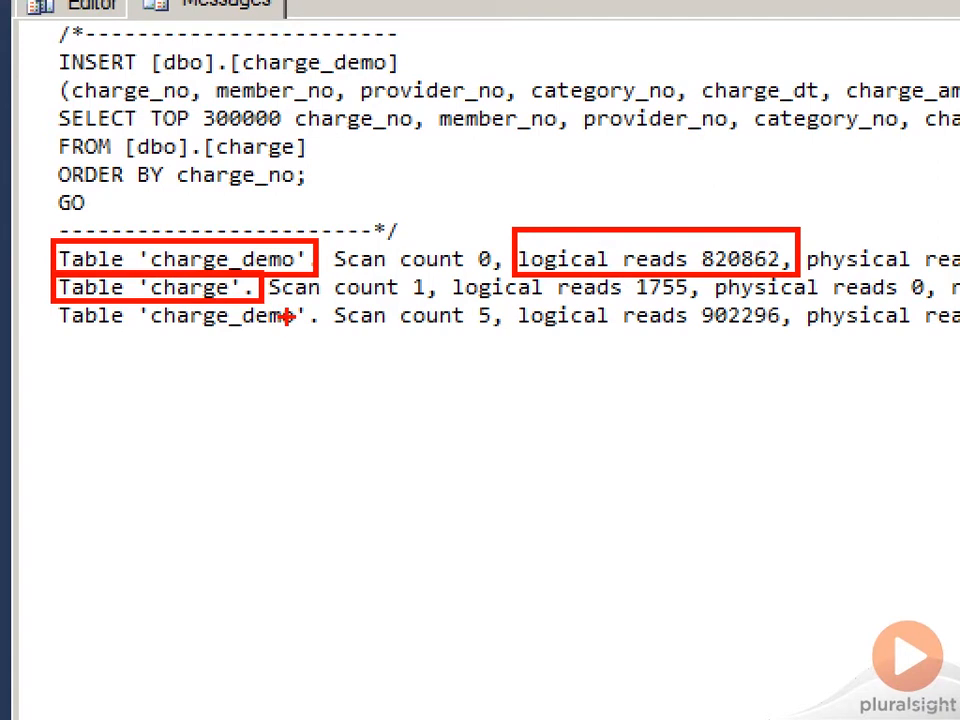
mouse_move(636, 304)
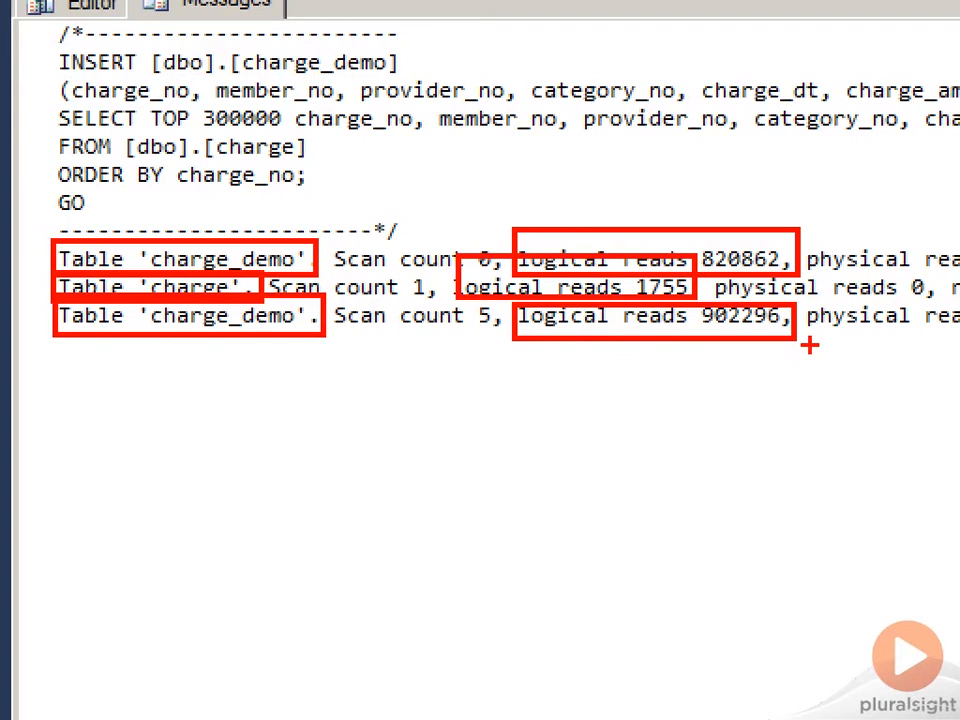
Step: Return from the logical-reads messages to the demo script editor
left_click(46, 124)
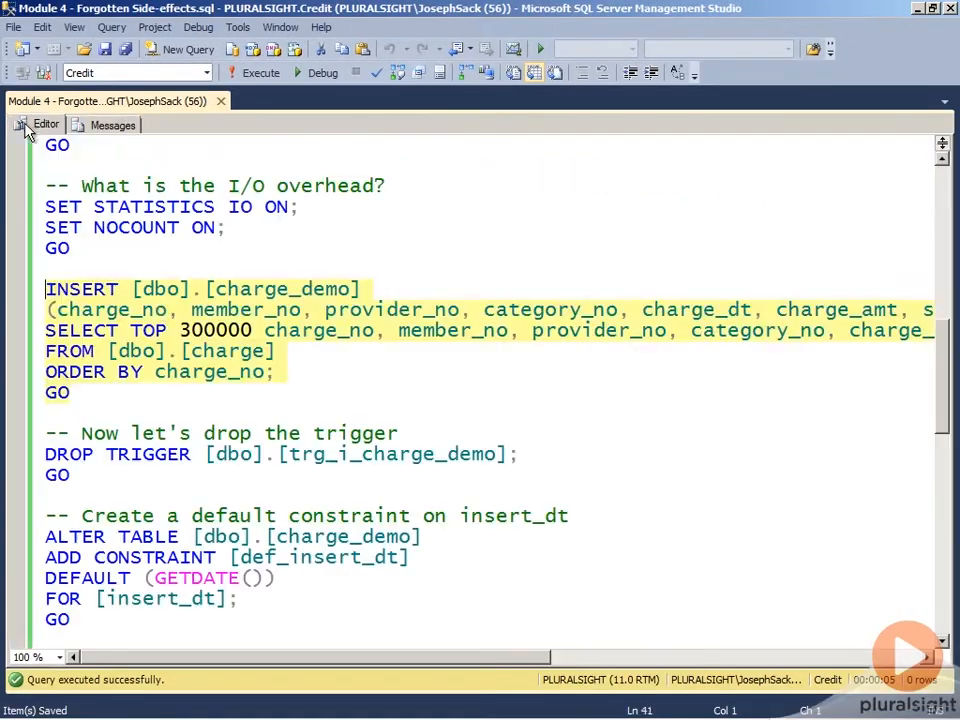
Step: Reach the ALTER TABLE ADD CONSTRAINT [def_insert_dt] DEFAULT (GETDATE()) FOR [insert_dt] batch and execute it
scroll("down", 3)
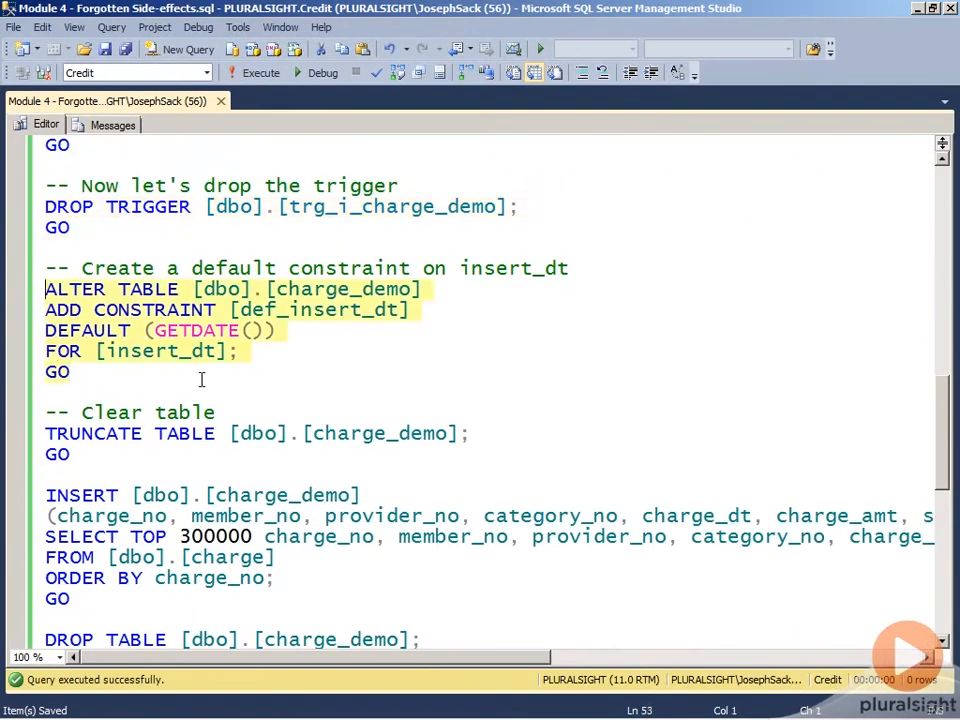
mouse_move(336, 348)
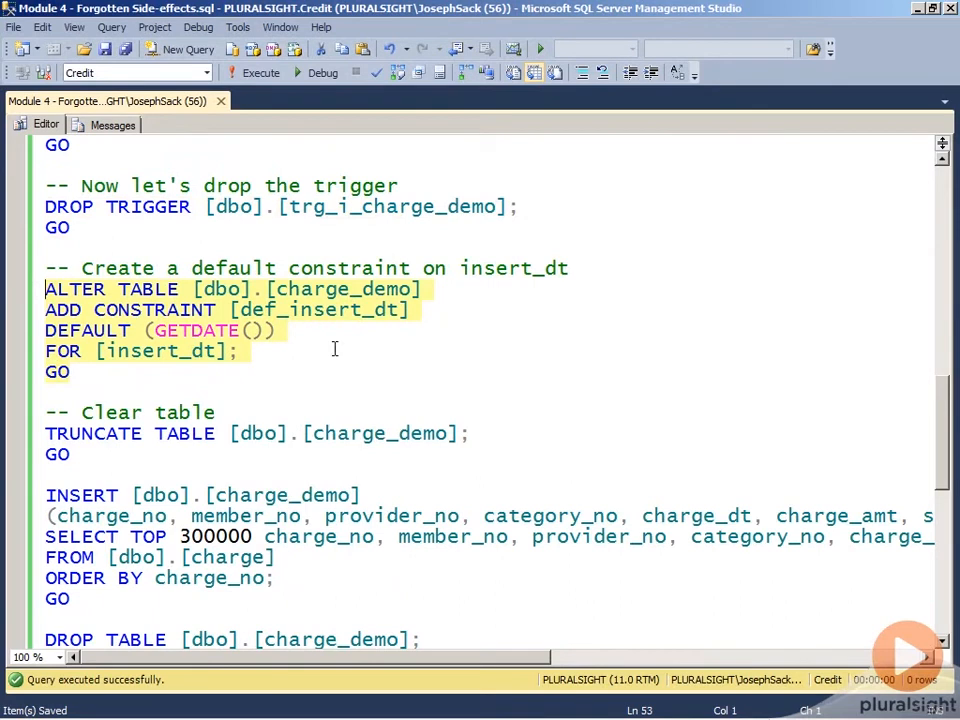
mouse_move(278, 364)
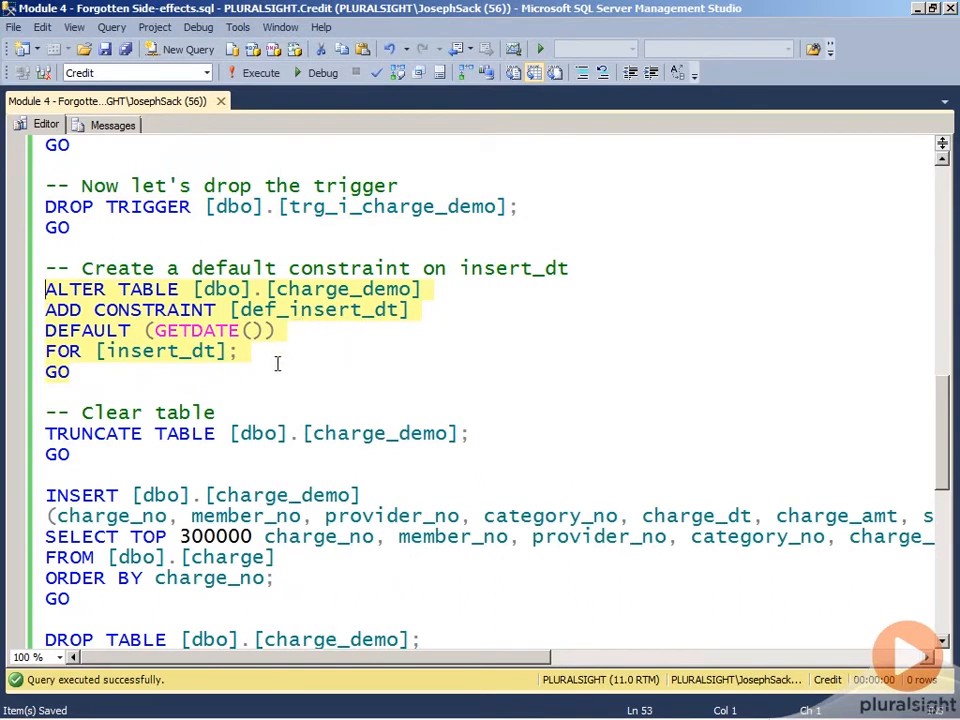
mouse_move(300, 408)
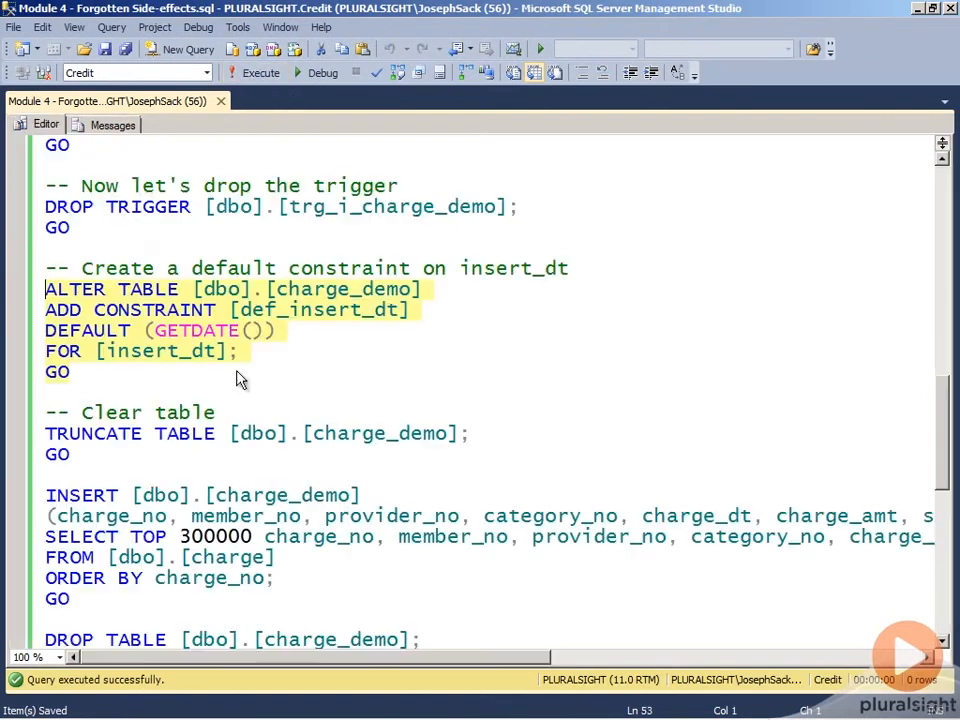
scroll("down", 3)
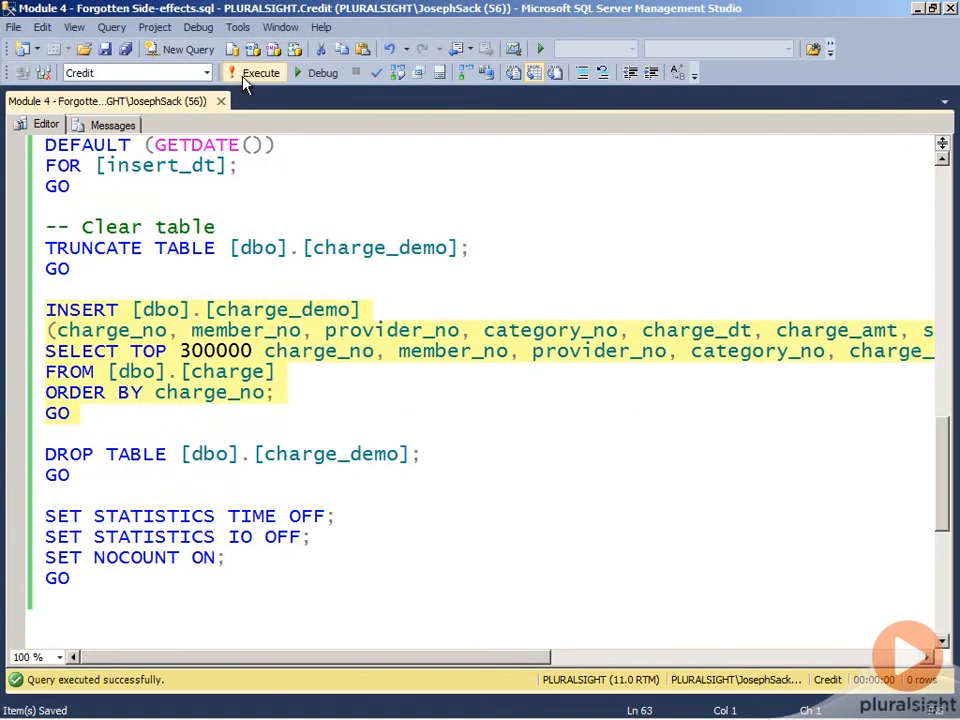
Step: Execute the INSERT [dbo].[charge_demo] SELECT TOP 300000 batch using the default constraint
left_click(260, 72)
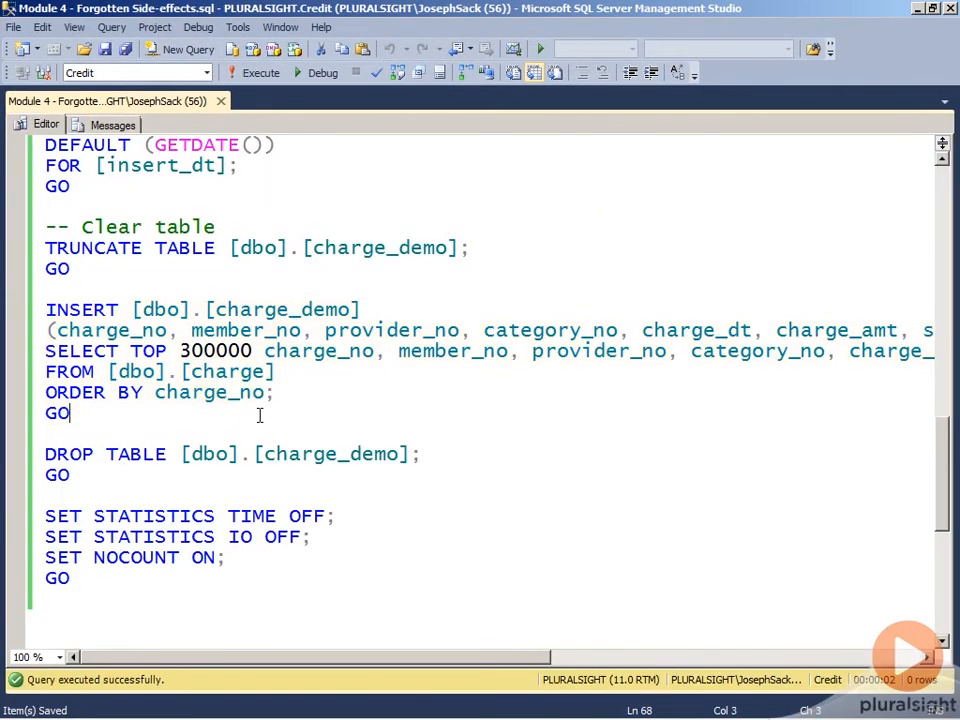
scroll("up", 3)
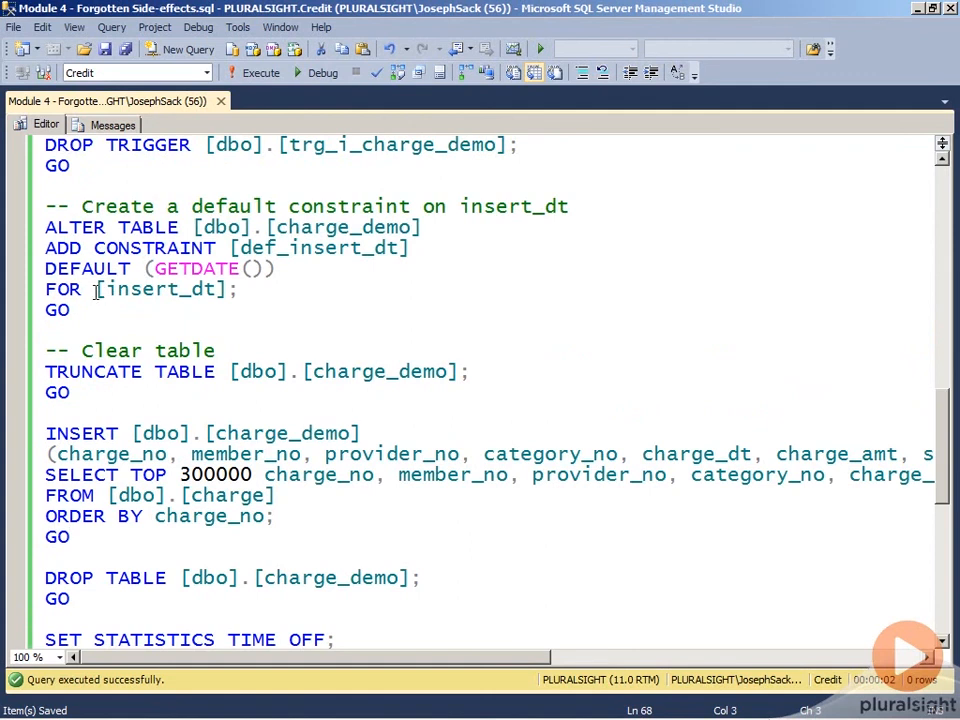
mouse_move(292, 390)
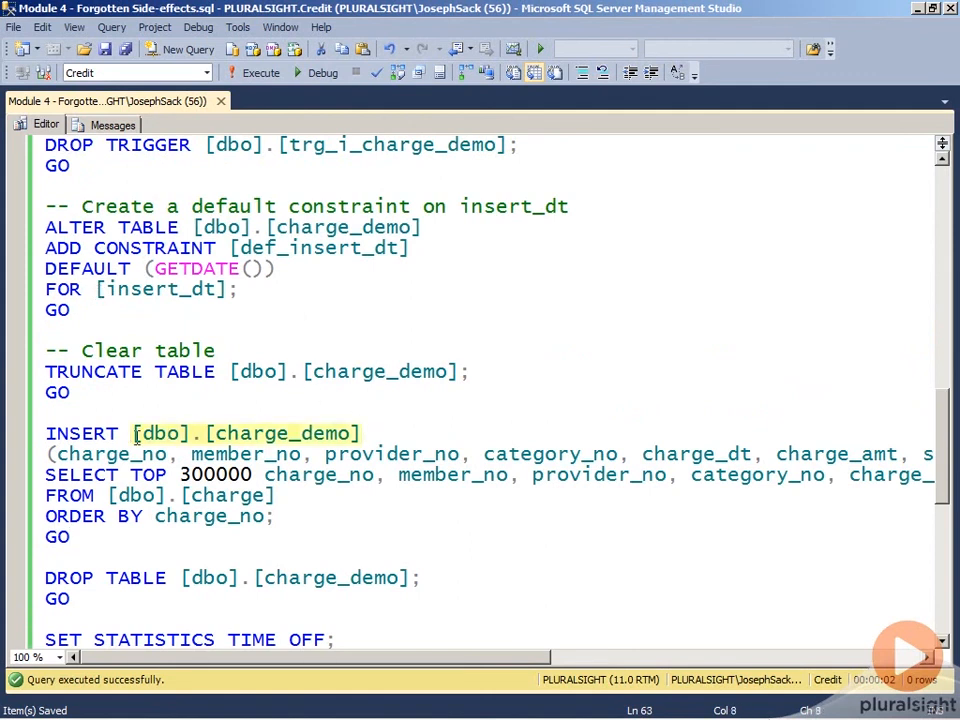
scroll("down", 3)
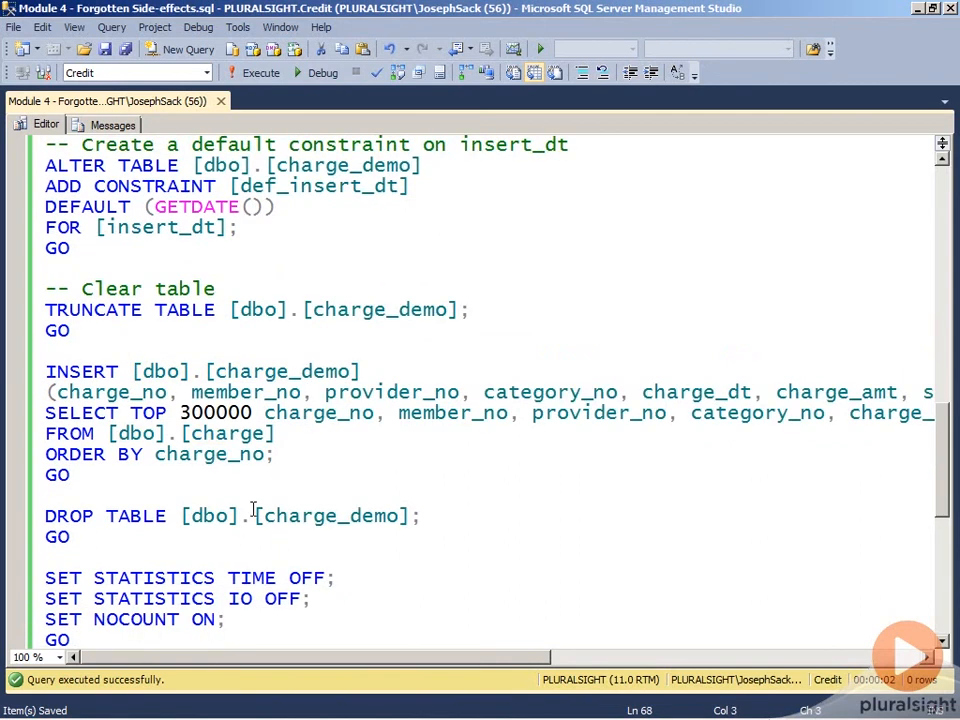
Step: Run SELECT insert_dt FROM [dbo].[charge_demo] to confirm identical timestamps, then return to the script
type("SELECT insert_dt")
type("FROM [dbo].[charge_demo]")
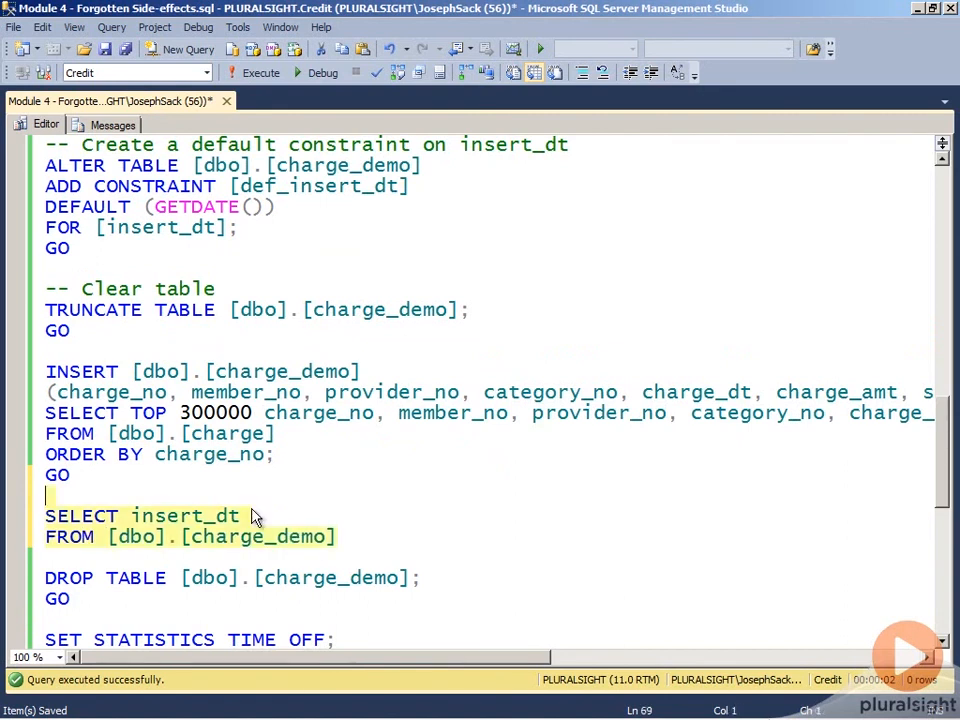
left_click(260, 72)
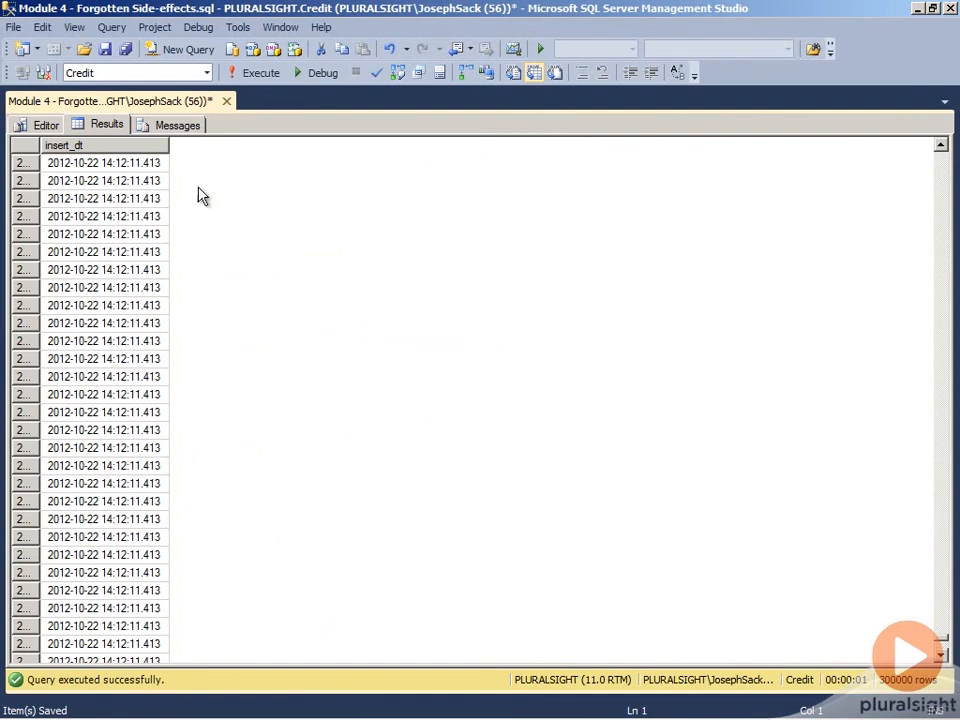
left_click(46, 124)
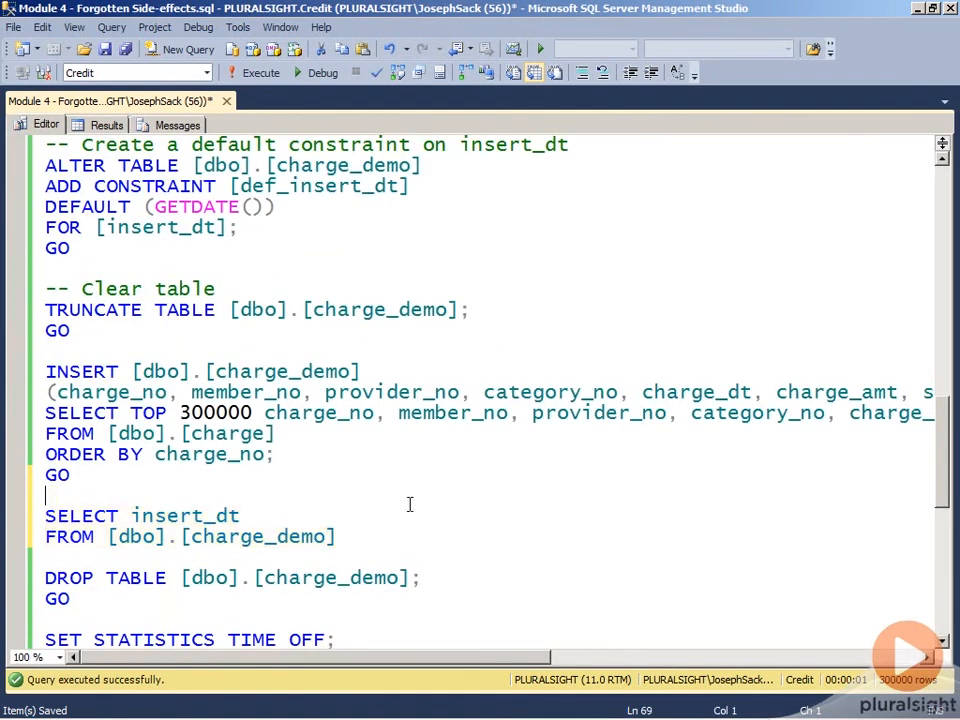
scroll("down", 3)
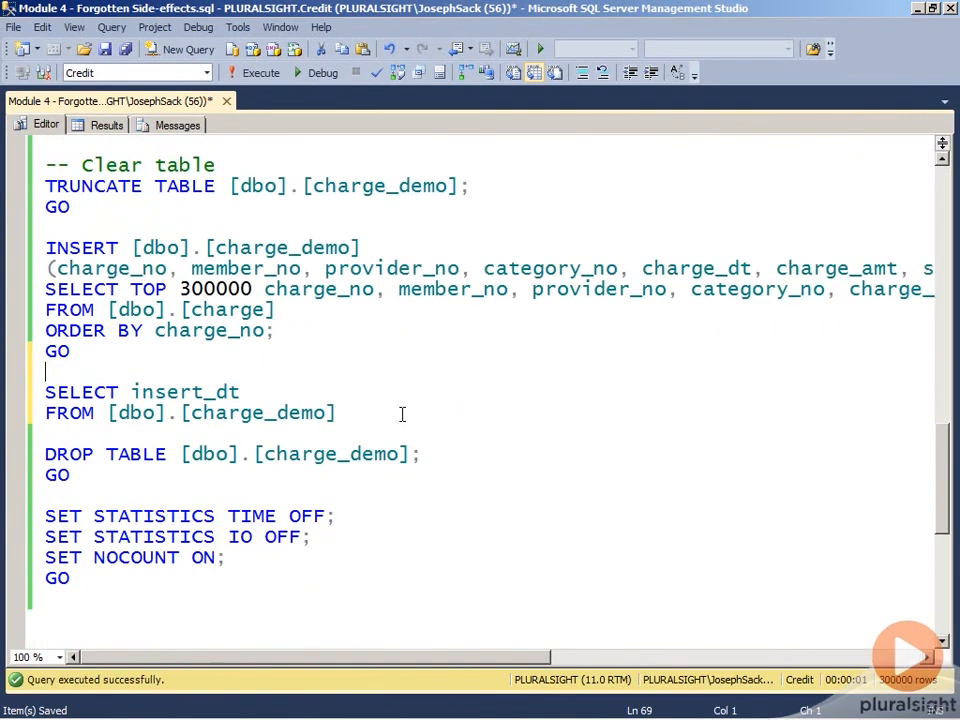
mouse_move(384, 408)
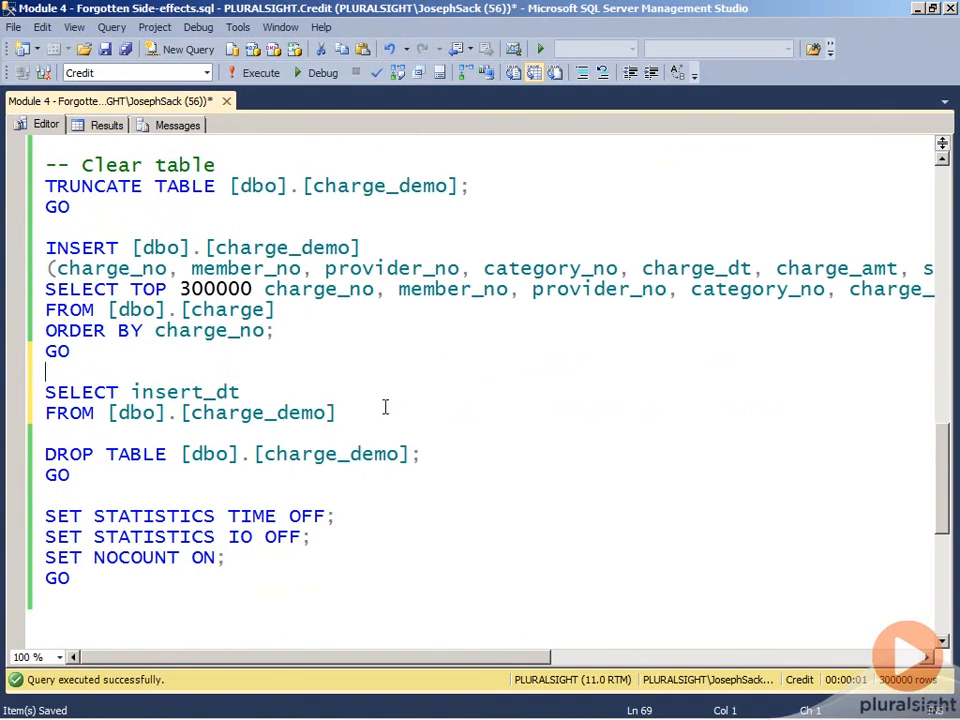